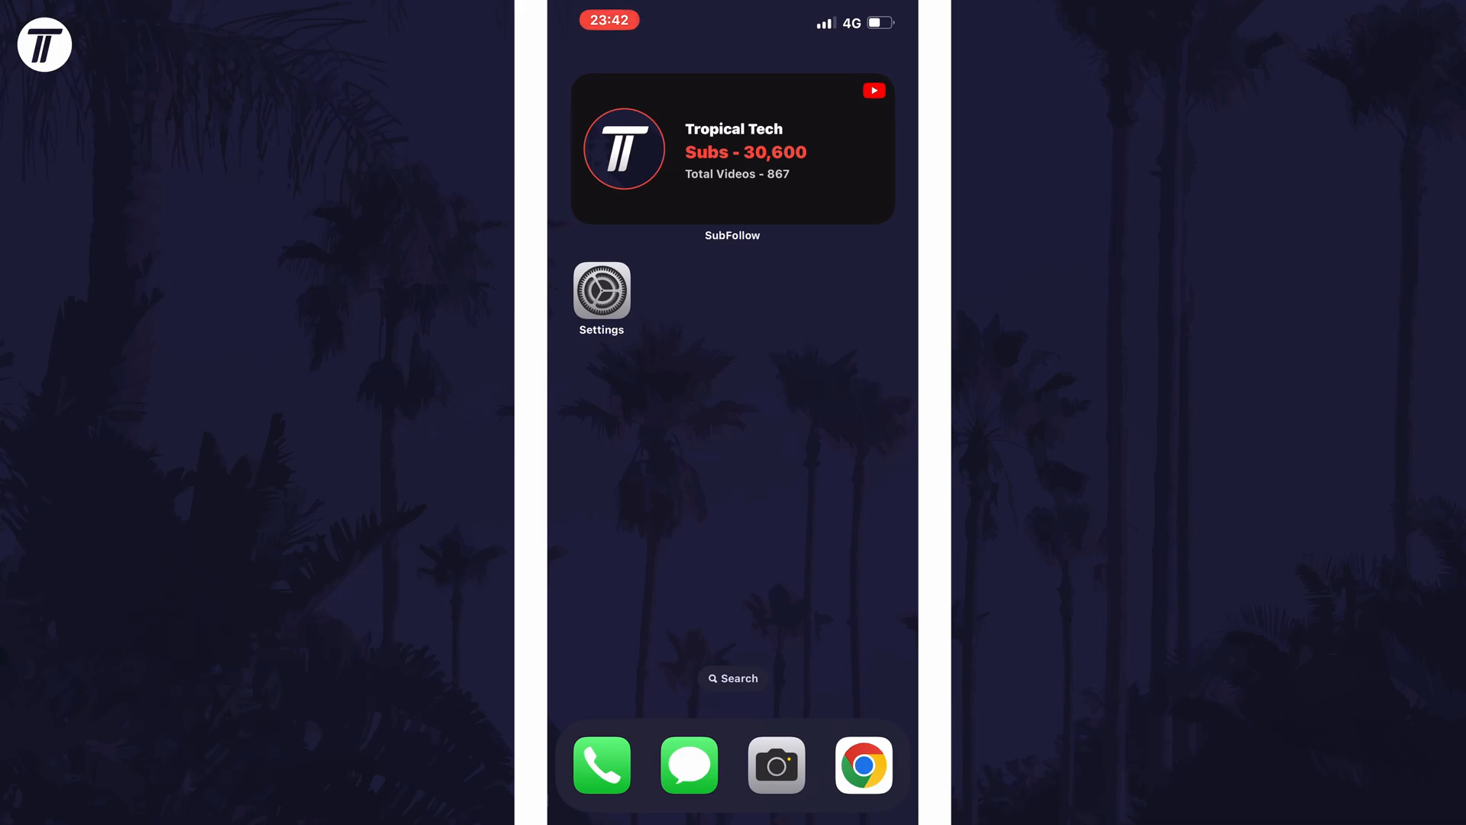
Launch Settings and scroll down to reach Face ID & Passcode.
left_click(602, 290)
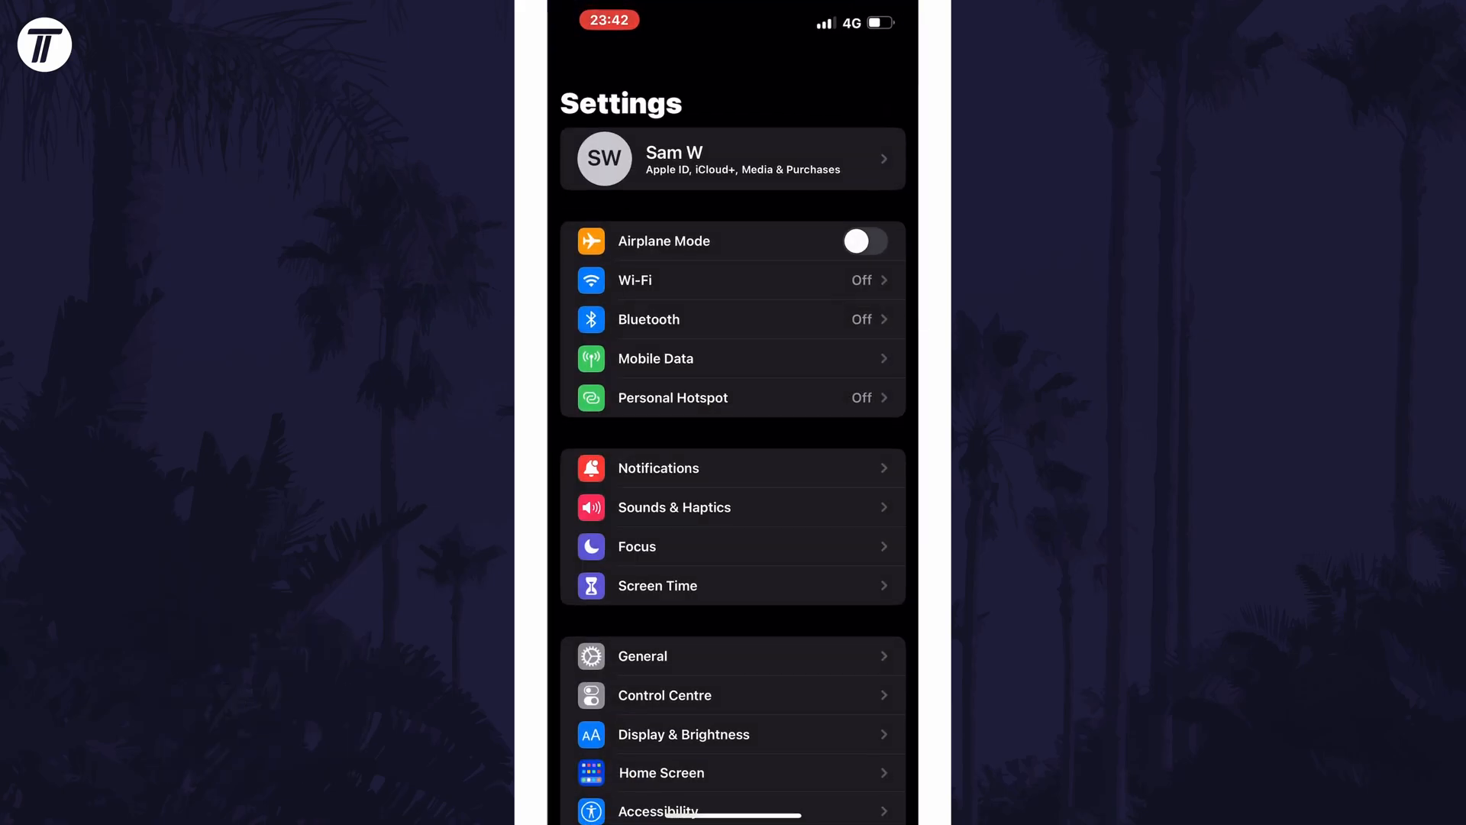
scroll("down", 3)
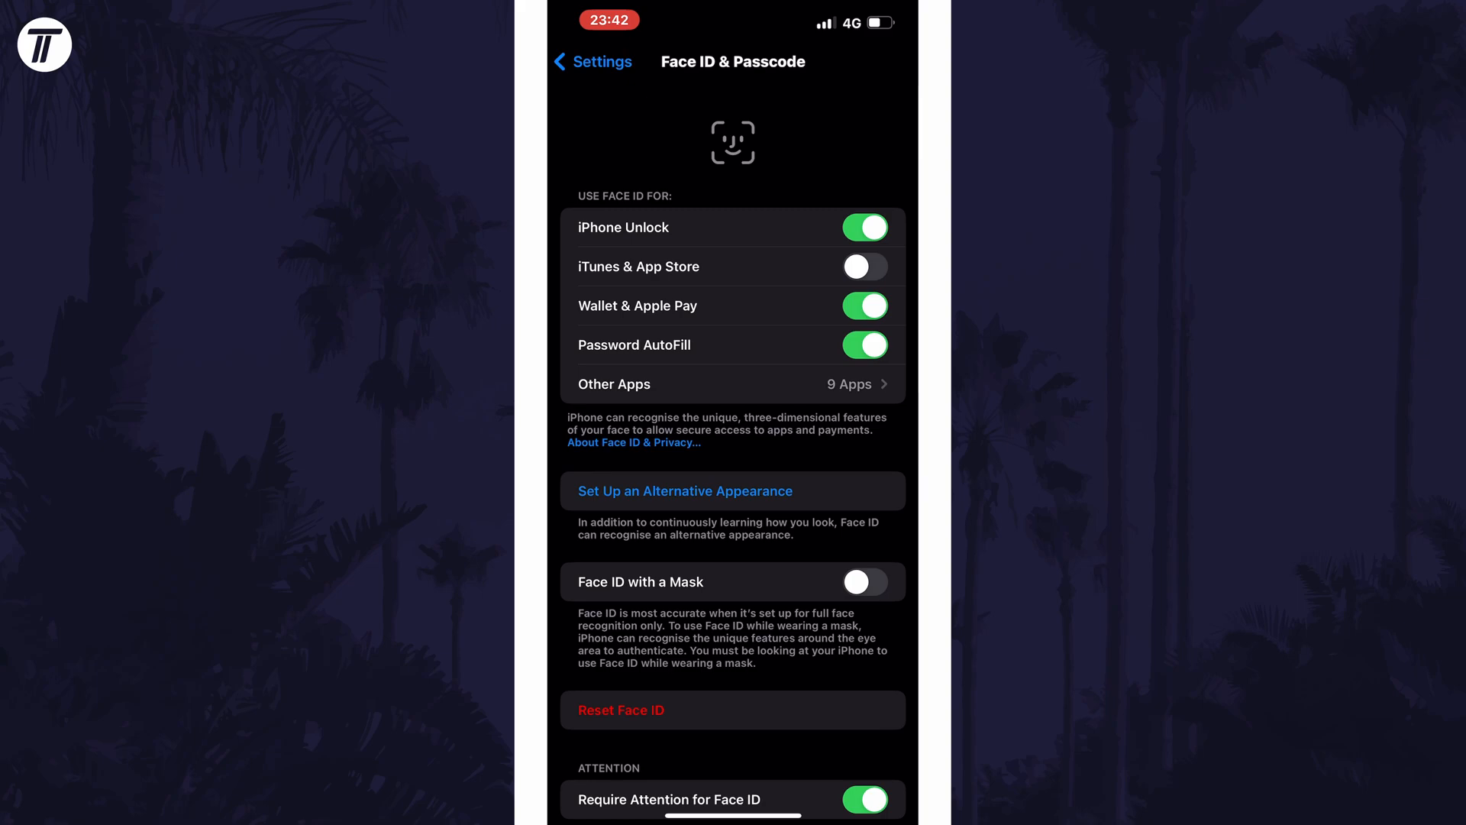
Switch off the iPhone Unlock toggle under Use Face ID For.
left_click(861, 228)
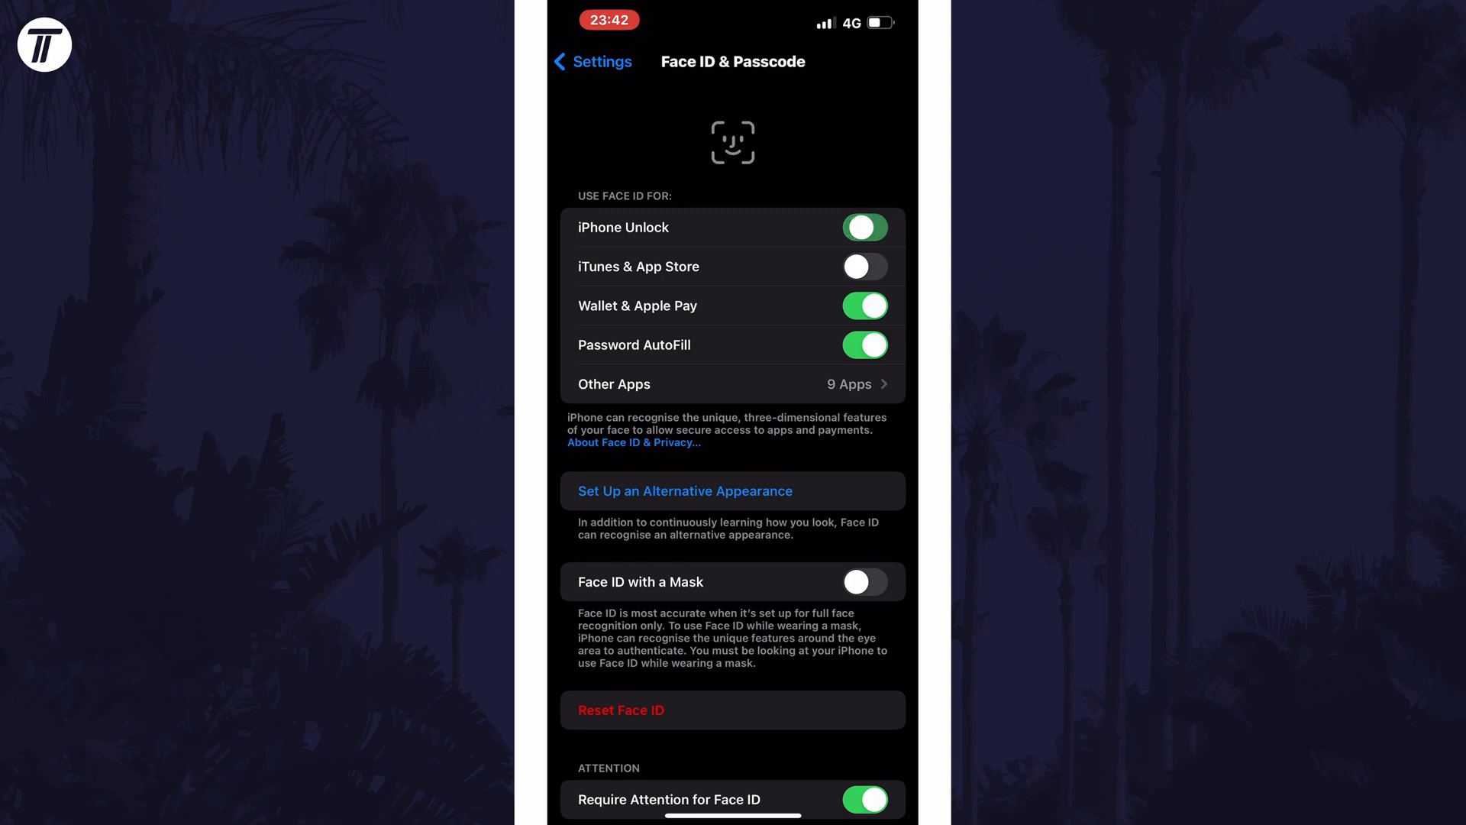
left_click(862, 227)
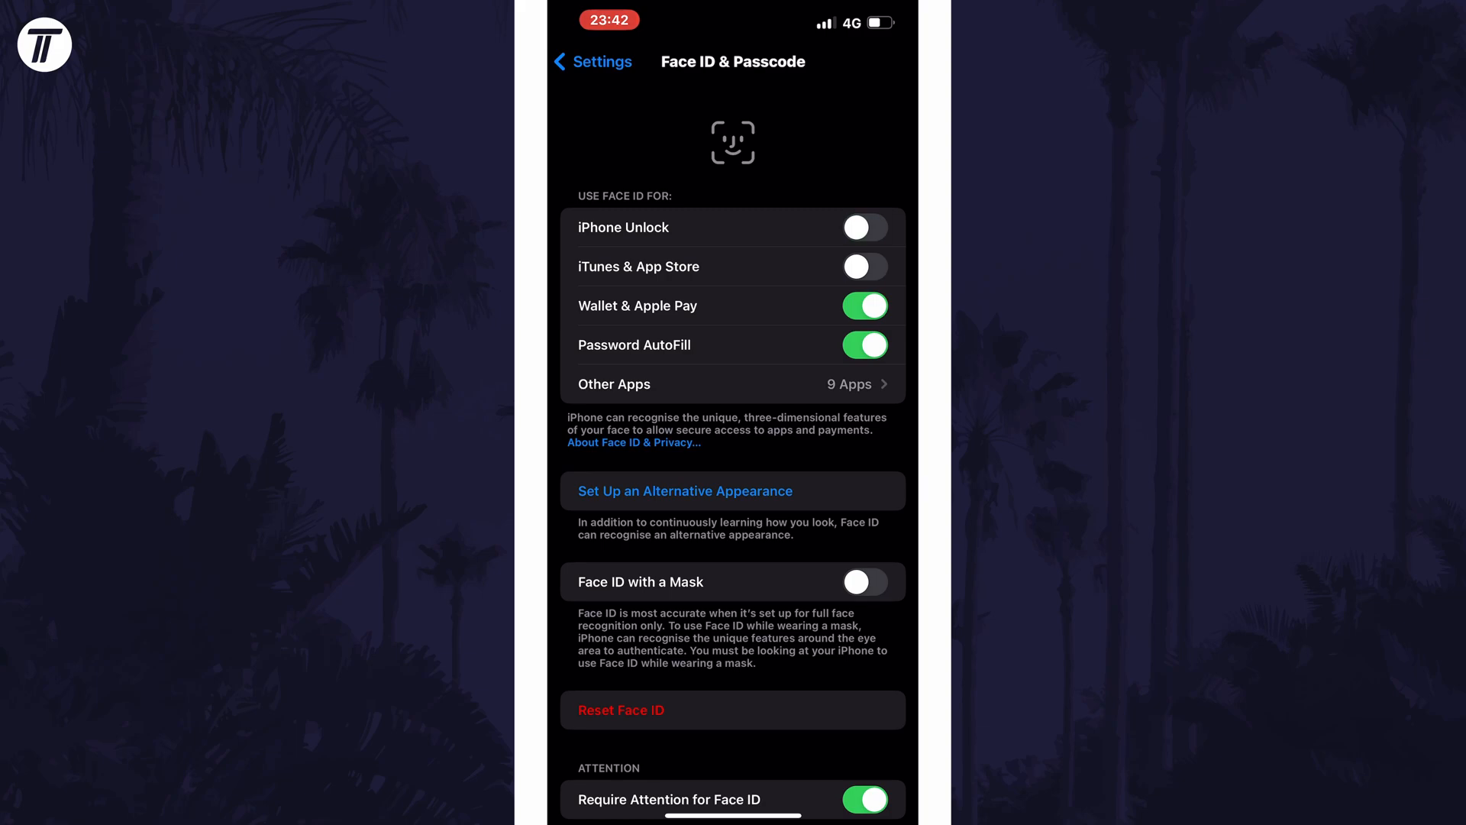